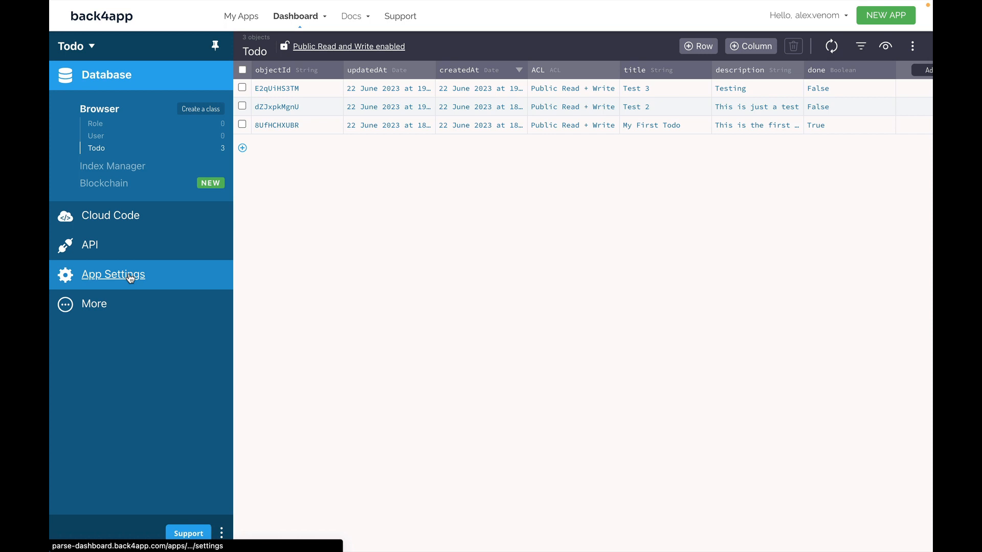
Step: Expand App Settings in the Todo app sidebar and go to Server Settings
click(112, 274)
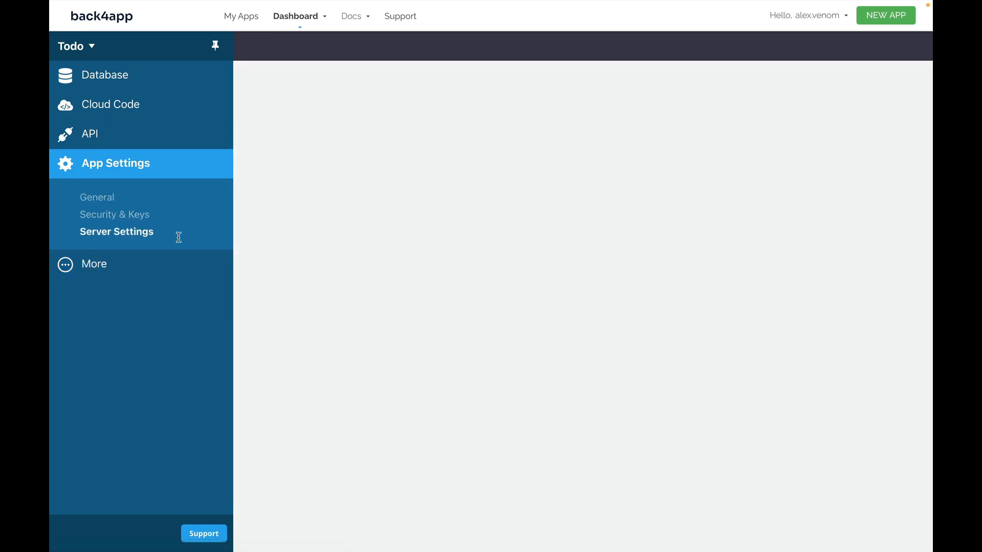
click(116, 231)
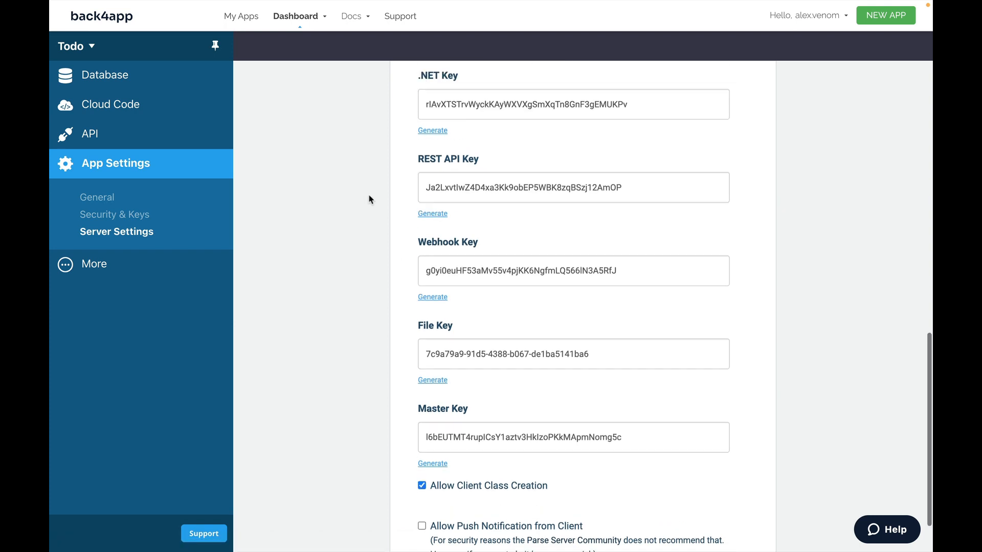
Step: Go to the Todo app's Security & Keys page under App Settings
scroll(up, 3)
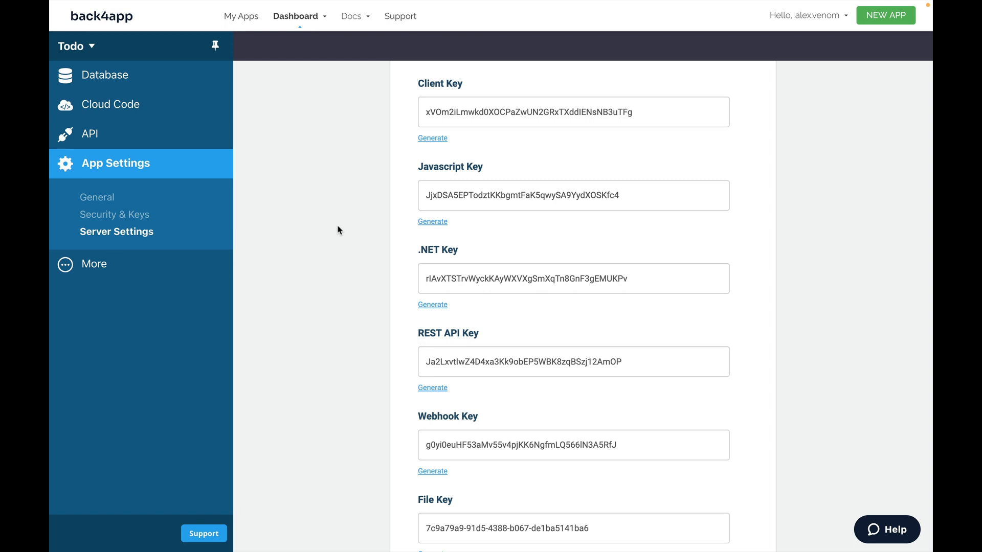
mouse_move(389, 228)
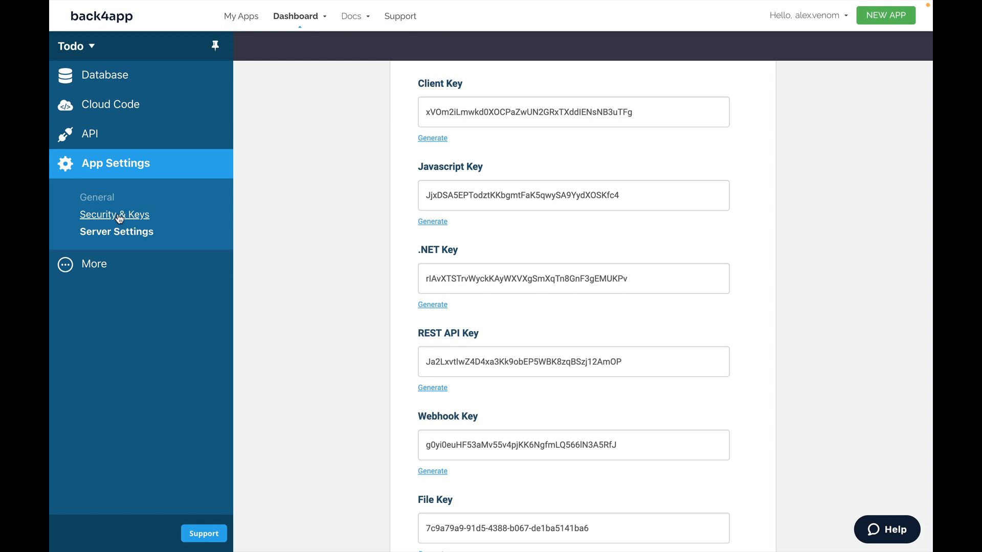
click(114, 214)
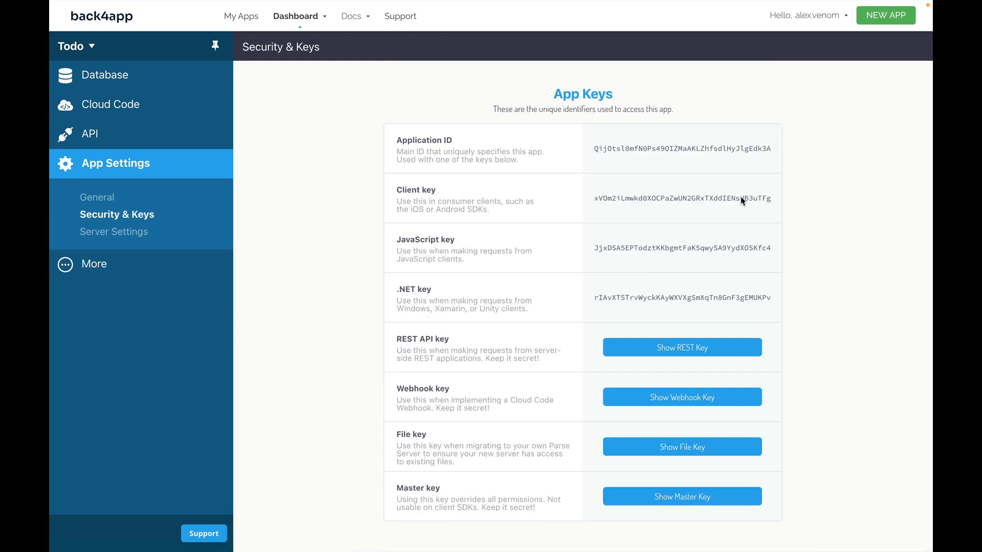
mouse_move(630, 184)
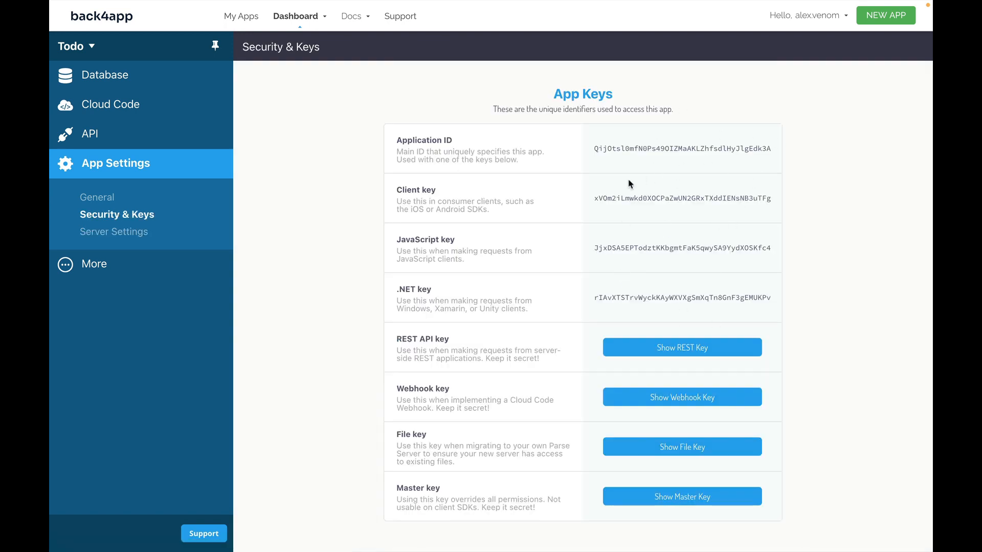